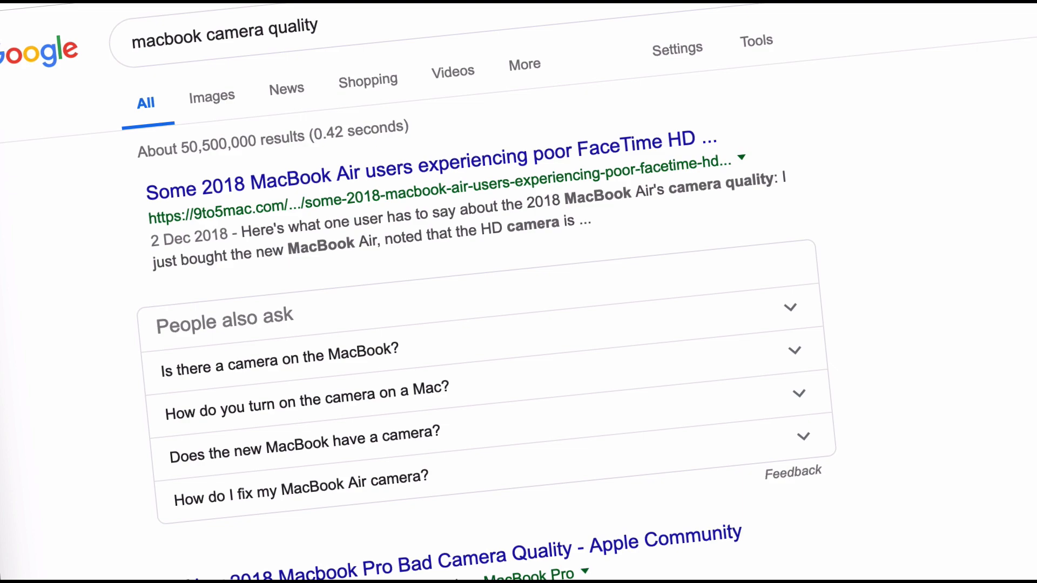
# - Choose iGlasses as the Record Video from source in ScreenFlow's New Recording panel
pyautogui.scroll(-3)
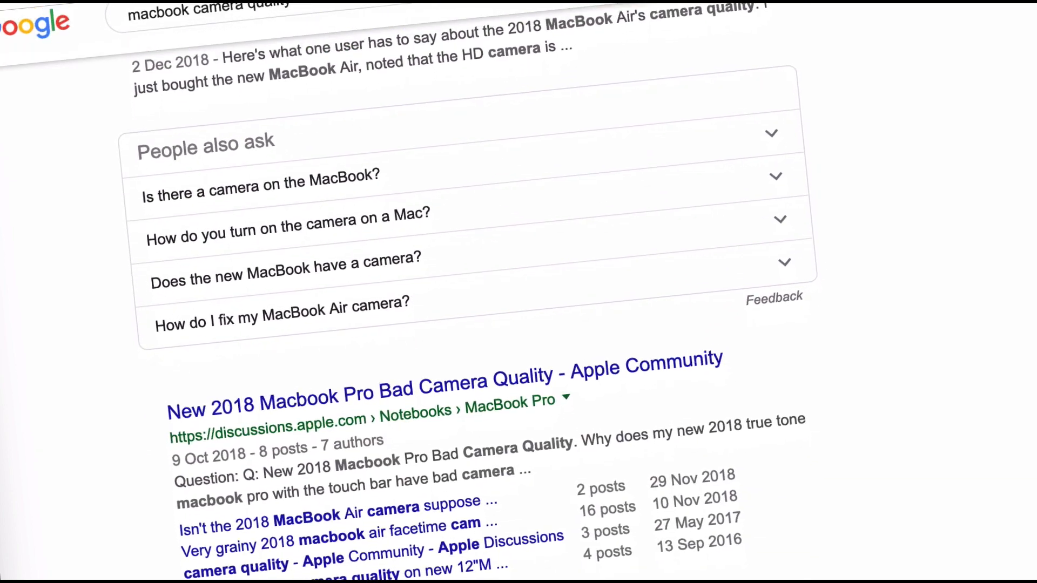
pyautogui.scroll(-3)
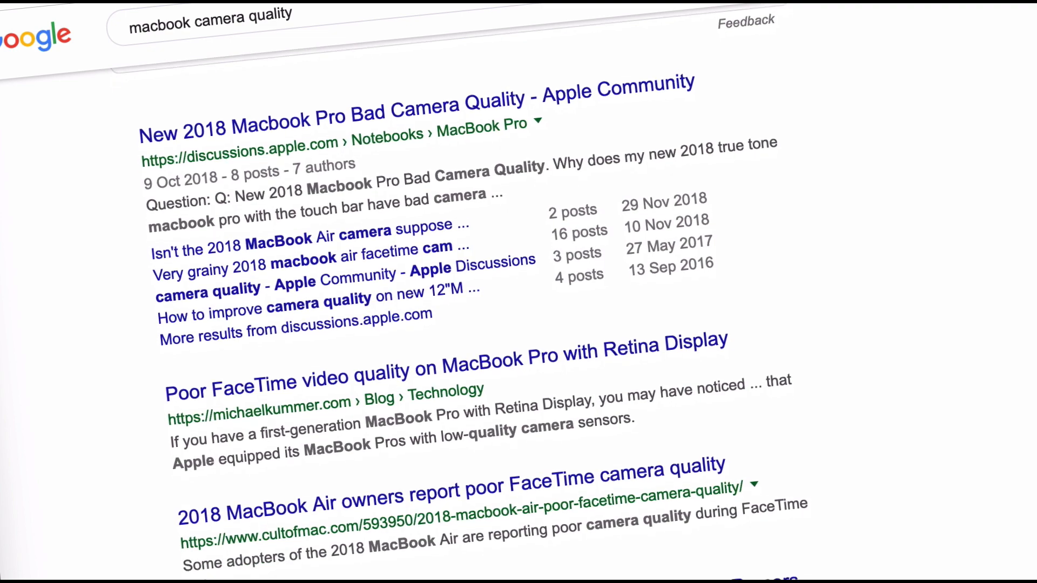
pyautogui.scroll(-3)
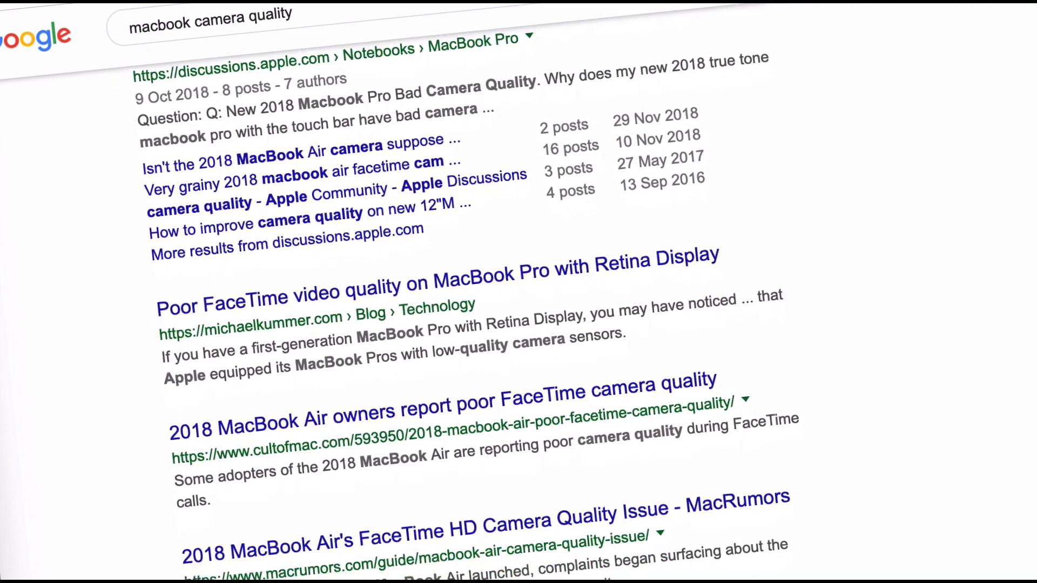
pyautogui.scroll(-3)
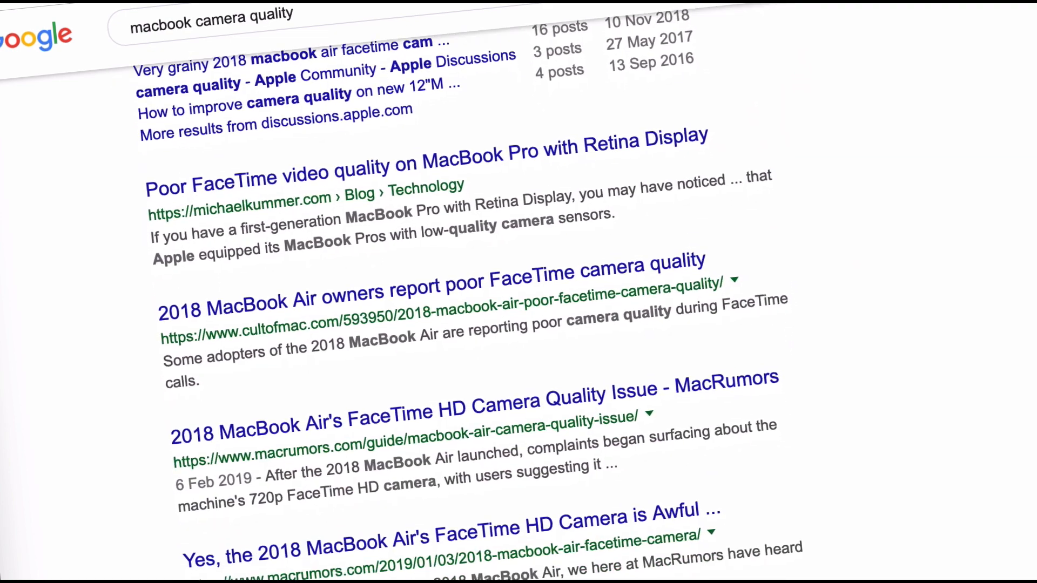
pyautogui.scroll(-3)
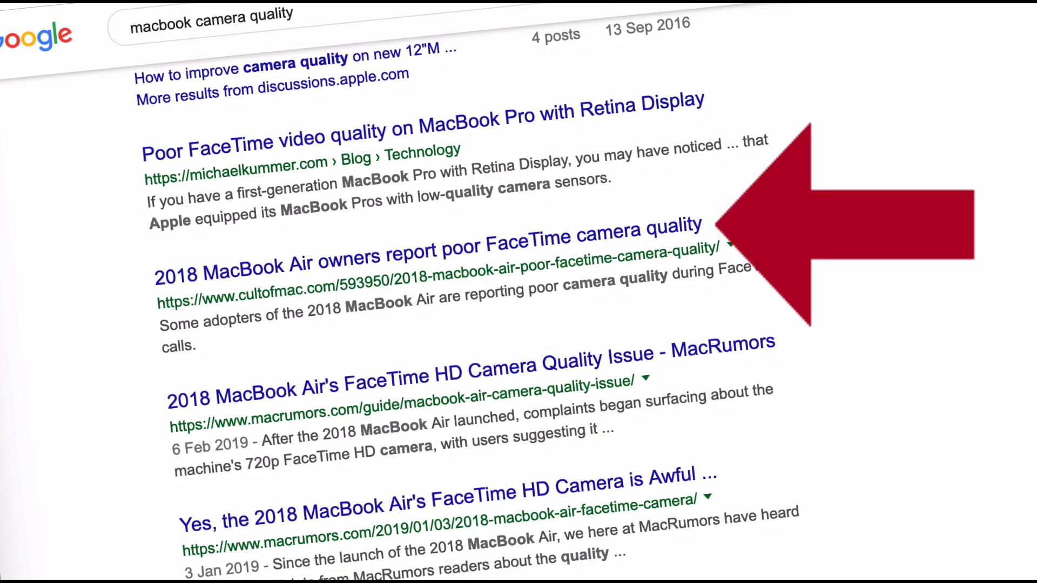
pyautogui.scroll(-3)
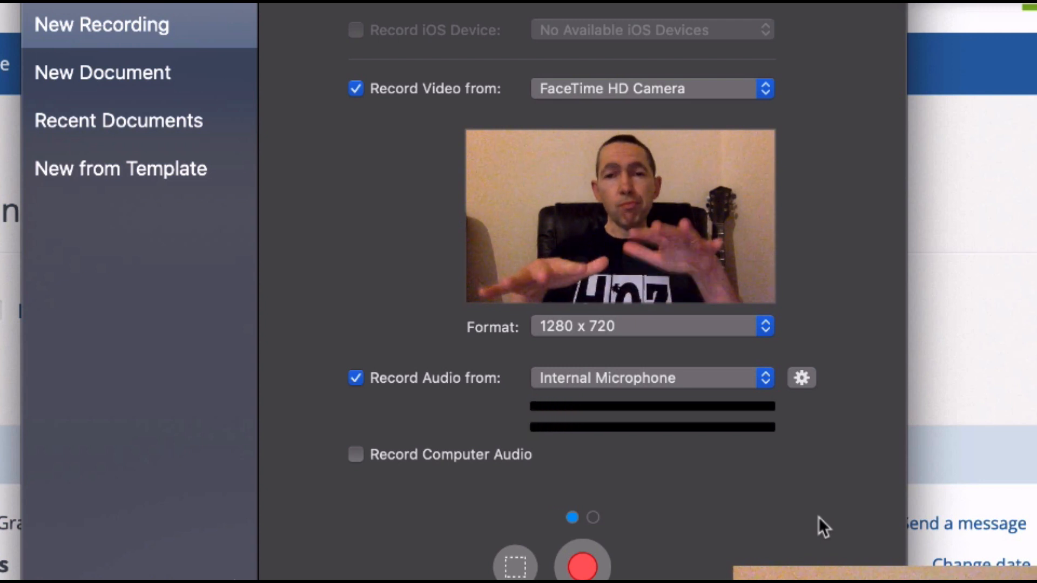
pyautogui.moveTo(878, 475)
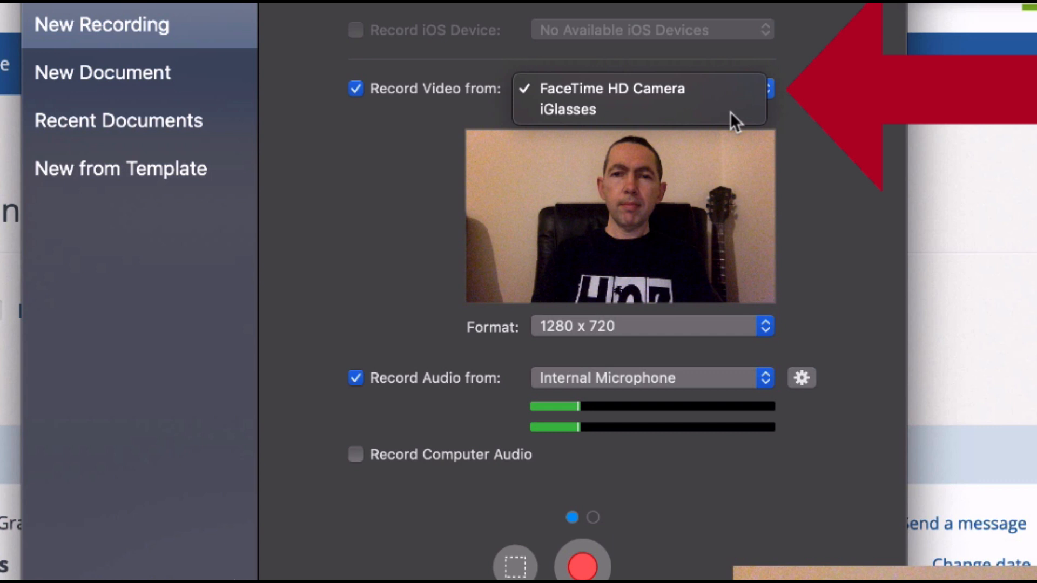
pyautogui.click(565, 109)
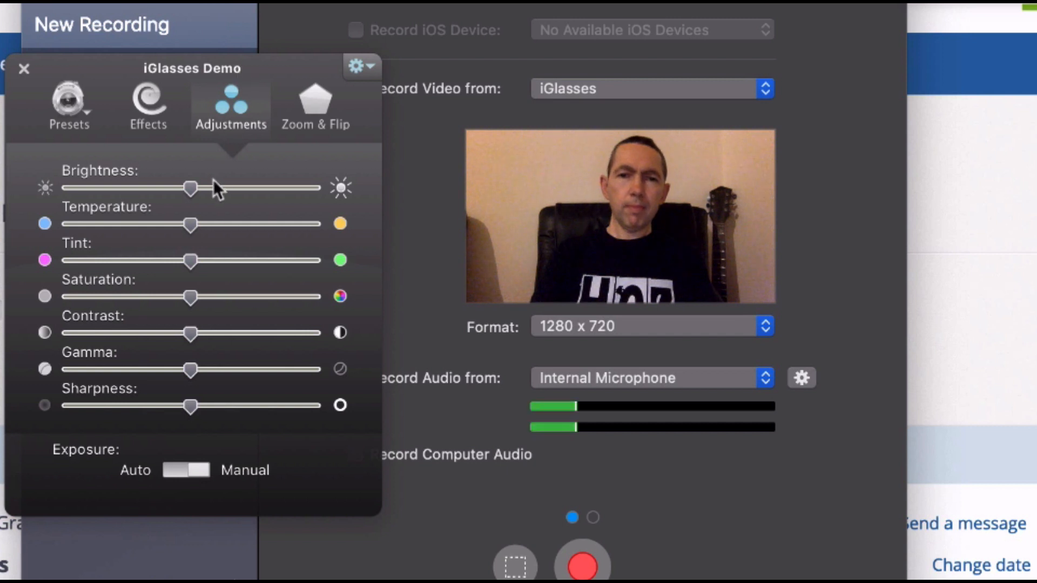
# - Raise the iGlasses Brightness slider to about 68 to brighten the webcam image
pyautogui.moveTo(190, 188); pyautogui.dragTo(218, 188)
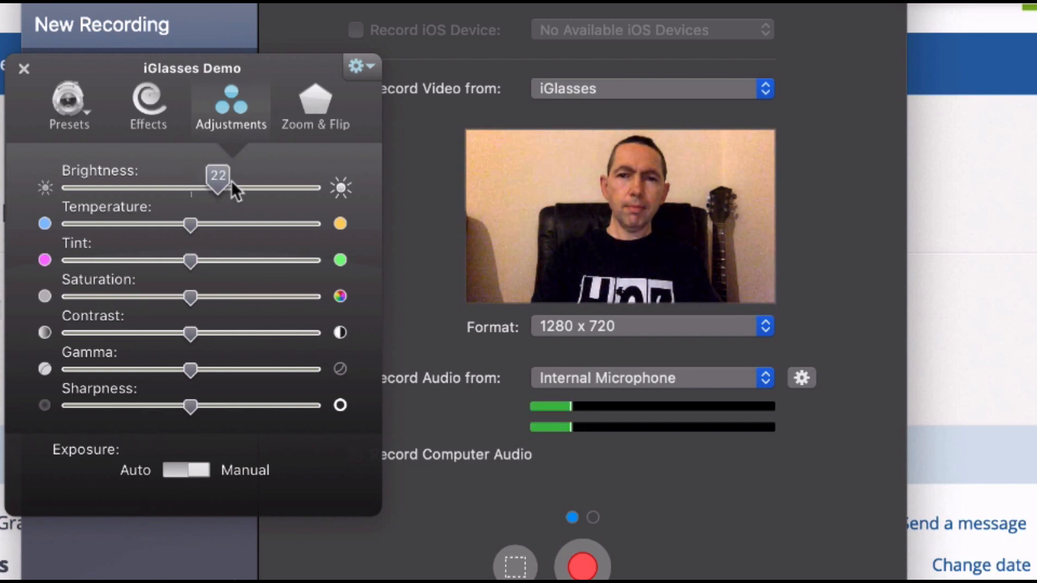
pyautogui.moveTo(217, 187); pyautogui.dragTo(242, 187)
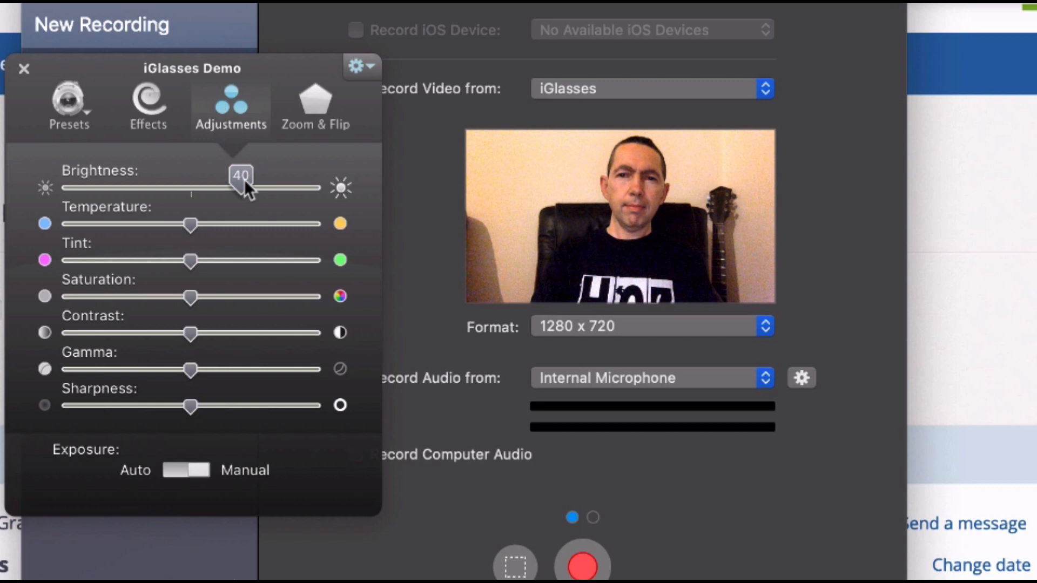
pyautogui.moveTo(241, 178); pyautogui.dragTo(279, 177)
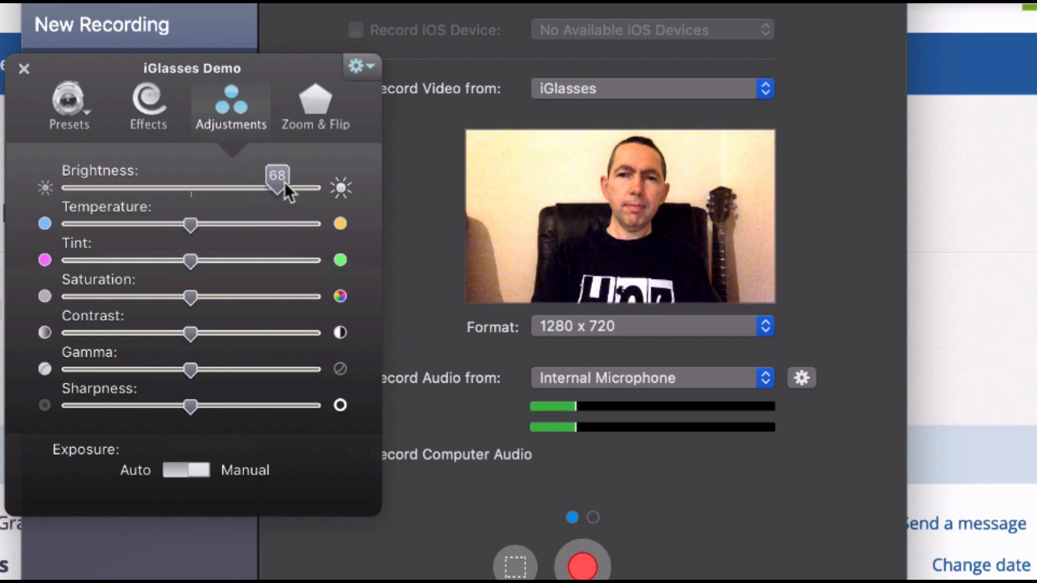
pyautogui.moveTo(276, 176); pyautogui.dragTo(247, 176)
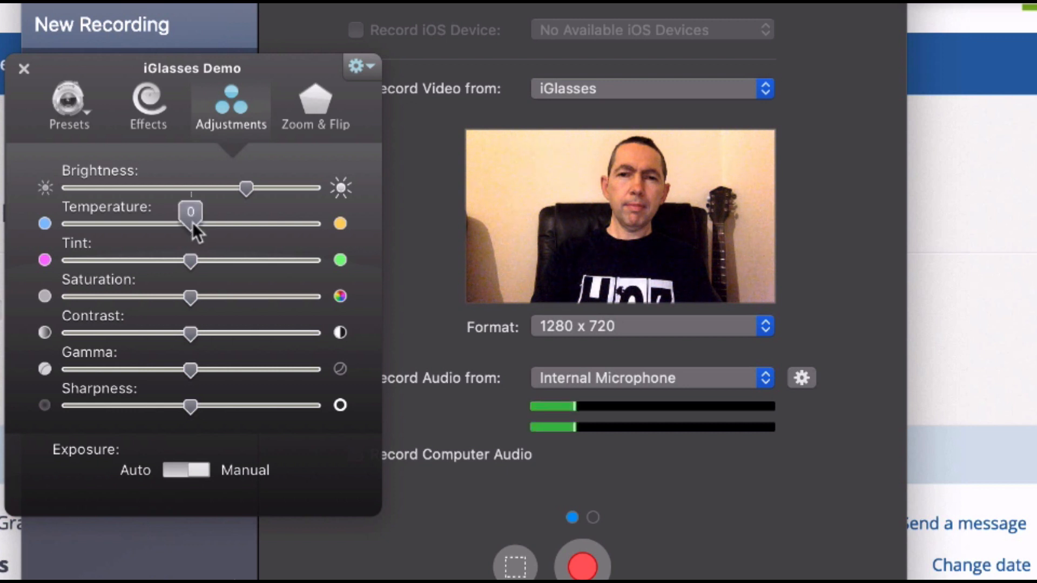
# - Set the Temperature slider to 13 to warm the webcam colour
pyautogui.moveTo(192, 224); pyautogui.dragTo(226, 224)
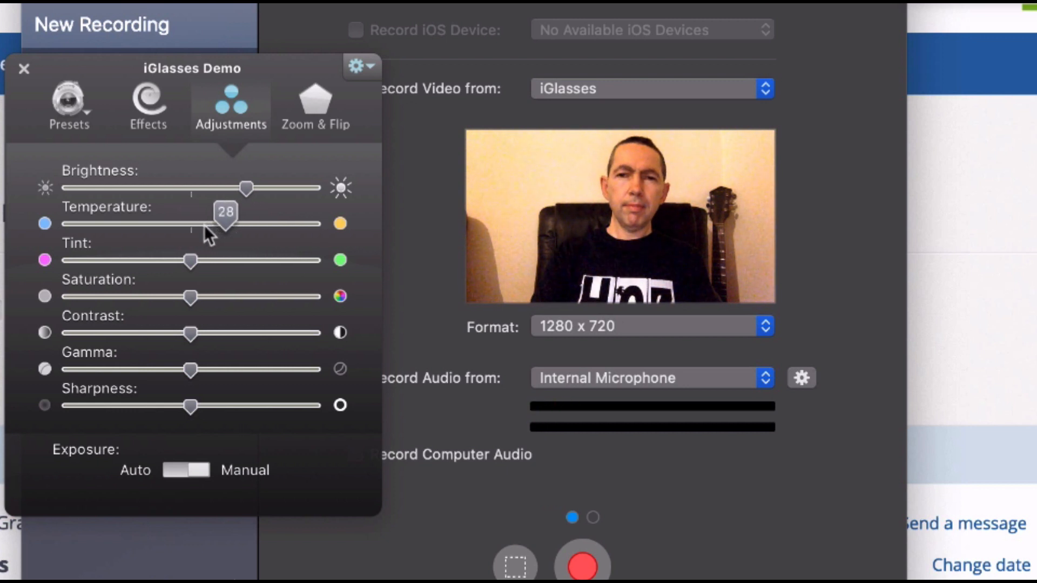
pyautogui.moveTo(225, 224); pyautogui.dragTo(208, 224)
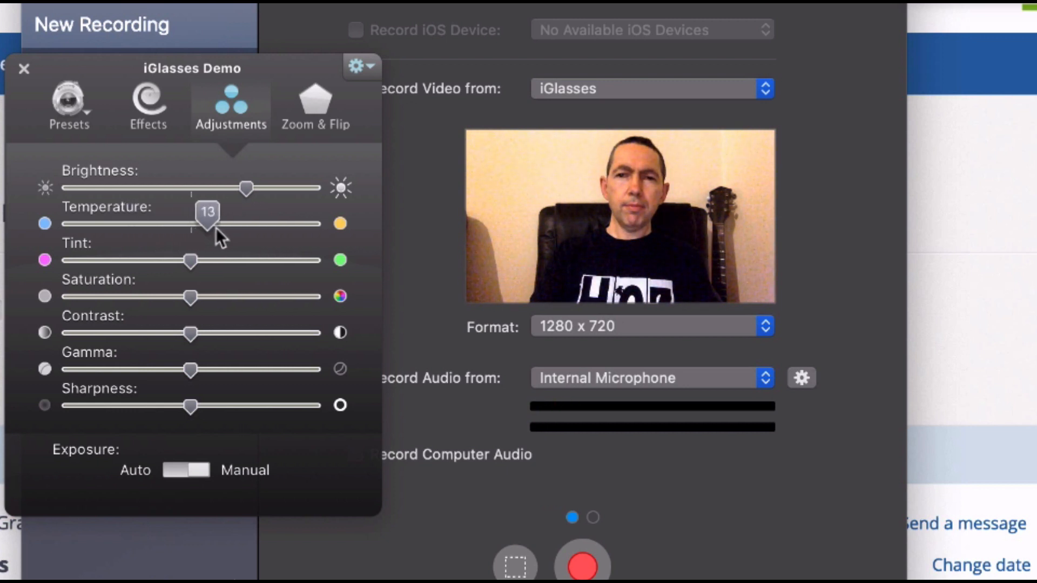
pyautogui.moveTo(191, 224); pyautogui.dragTo(222, 223)
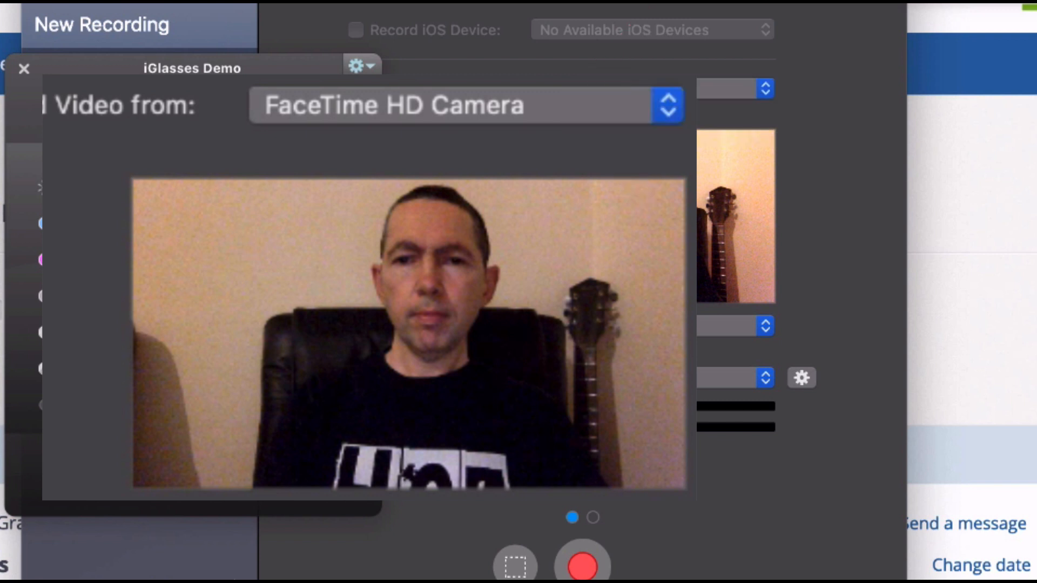
pyautogui.click(230, 107)
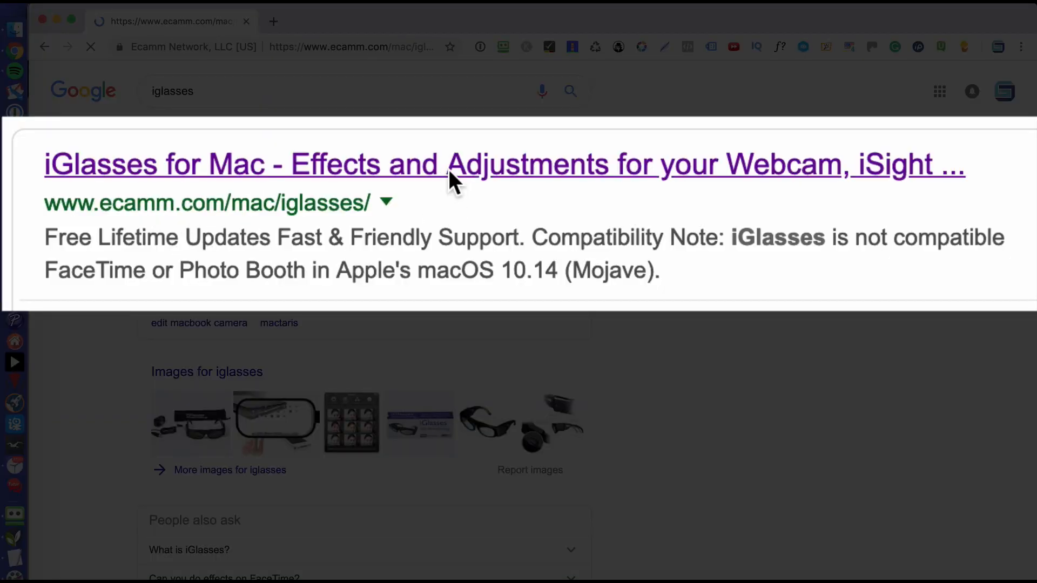
# - Show the ecamm iGlasses for Mac page at its Try it Free and $19.95 Buy options
pyautogui.click(463, 163)
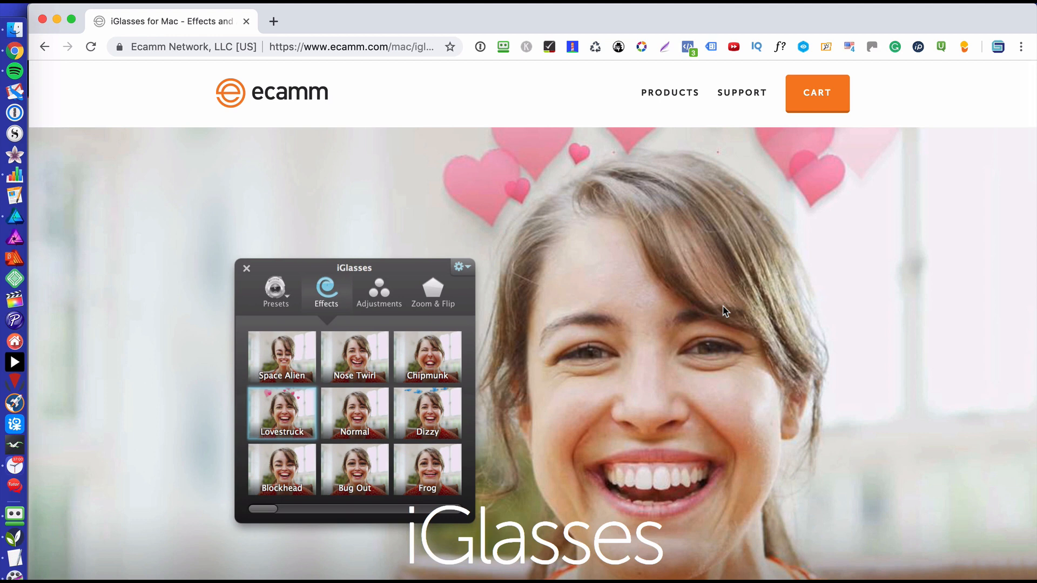
pyautogui.scroll(-3)
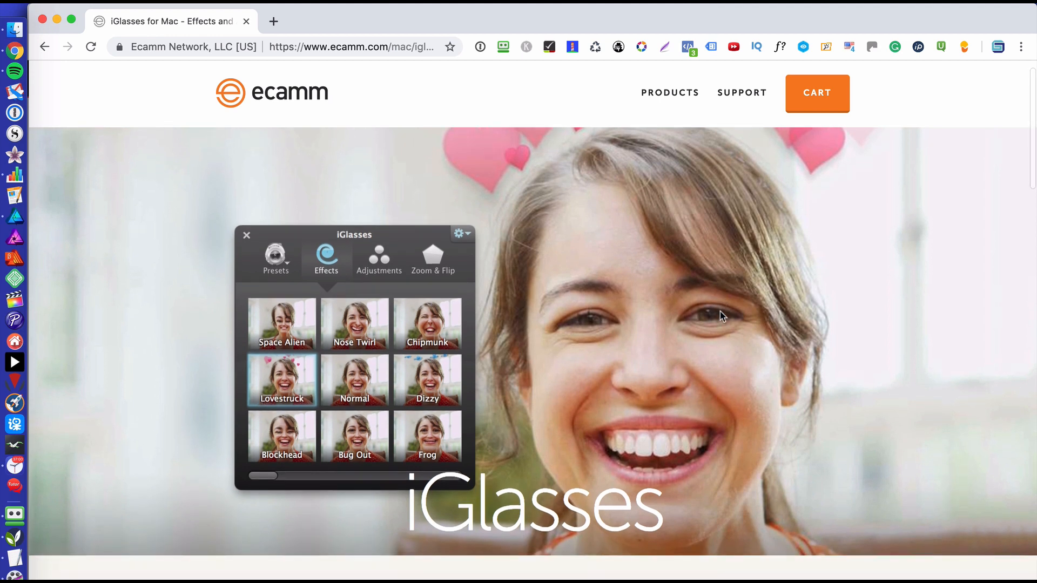
pyautogui.scroll(-3)
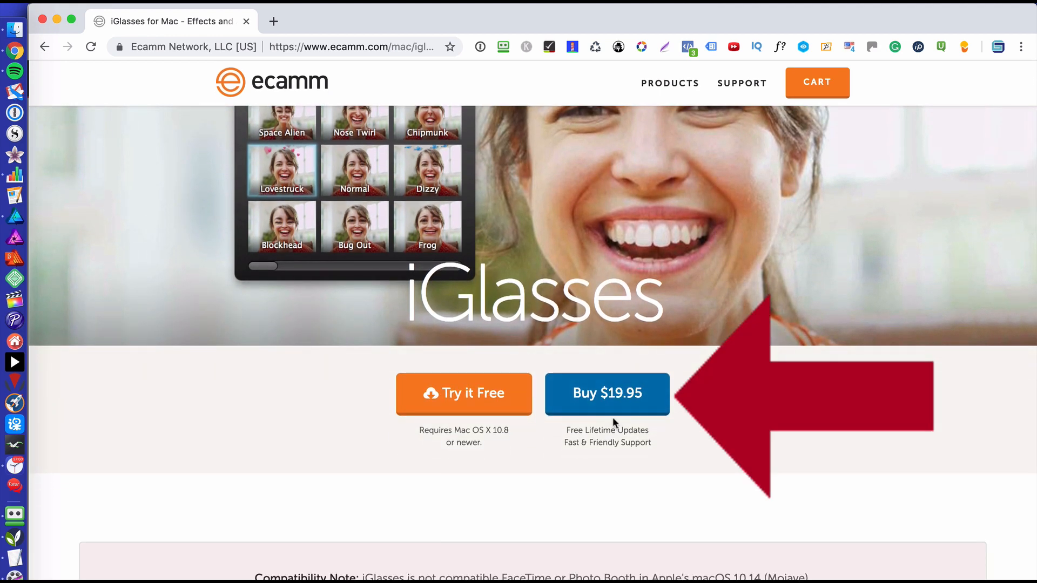
pyautogui.moveTo(617, 418)
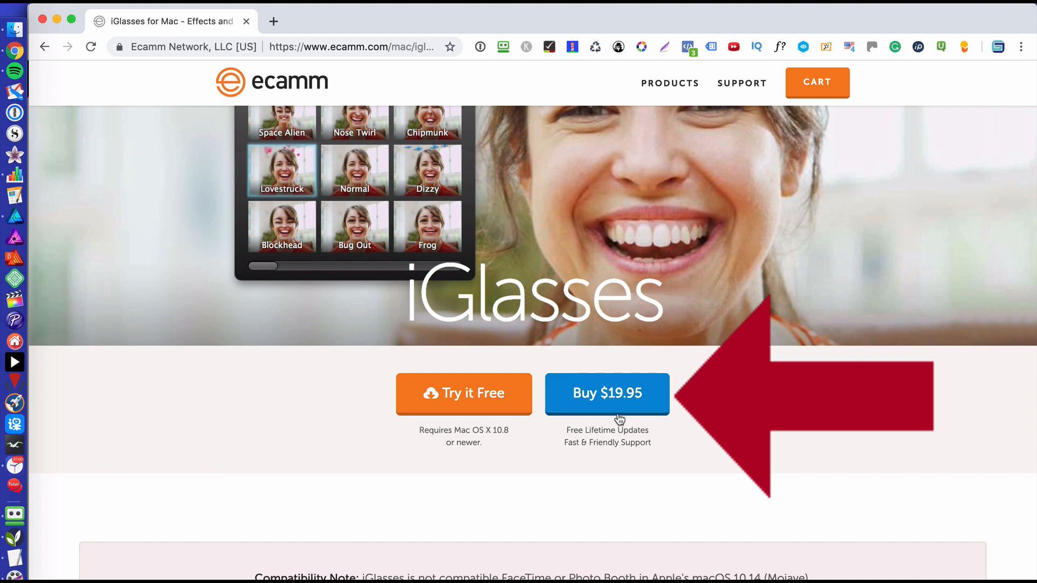